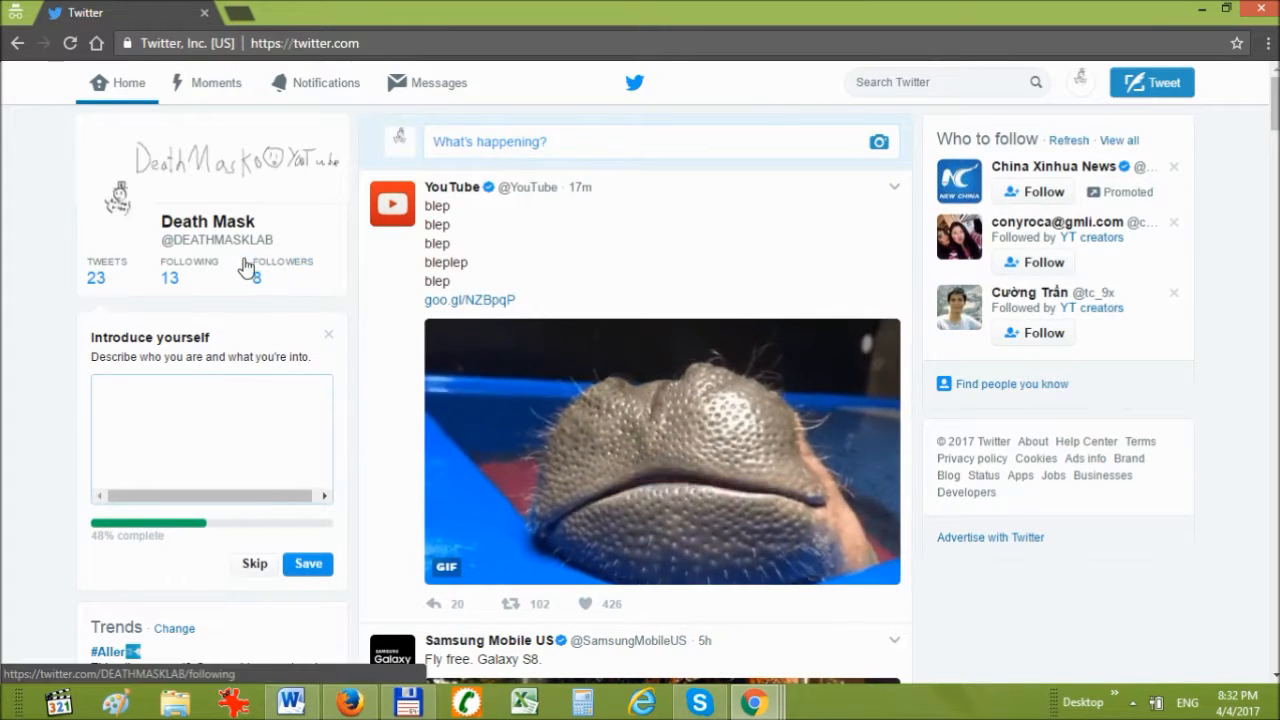
# - Open the Death Mask profile, view its Following list, then scroll its own tweets
pyautogui.click(207, 221)
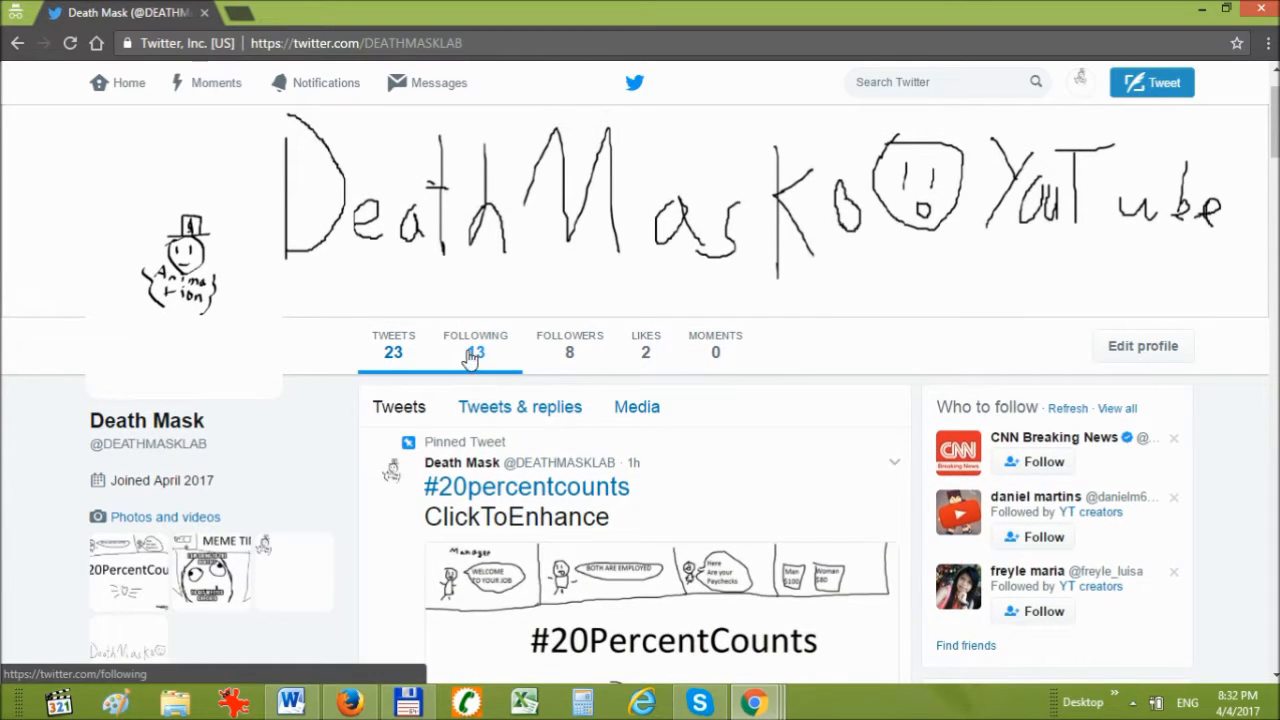
pyautogui.click(475, 345)
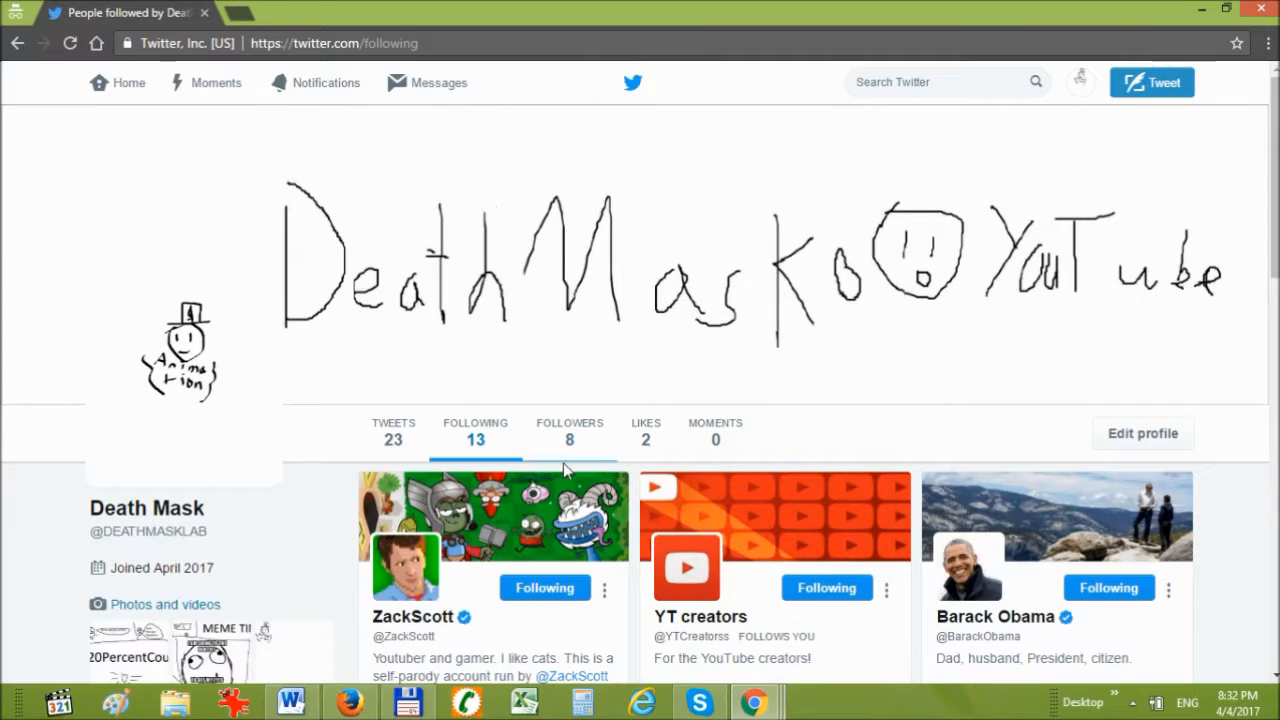
pyautogui.scroll(-3)
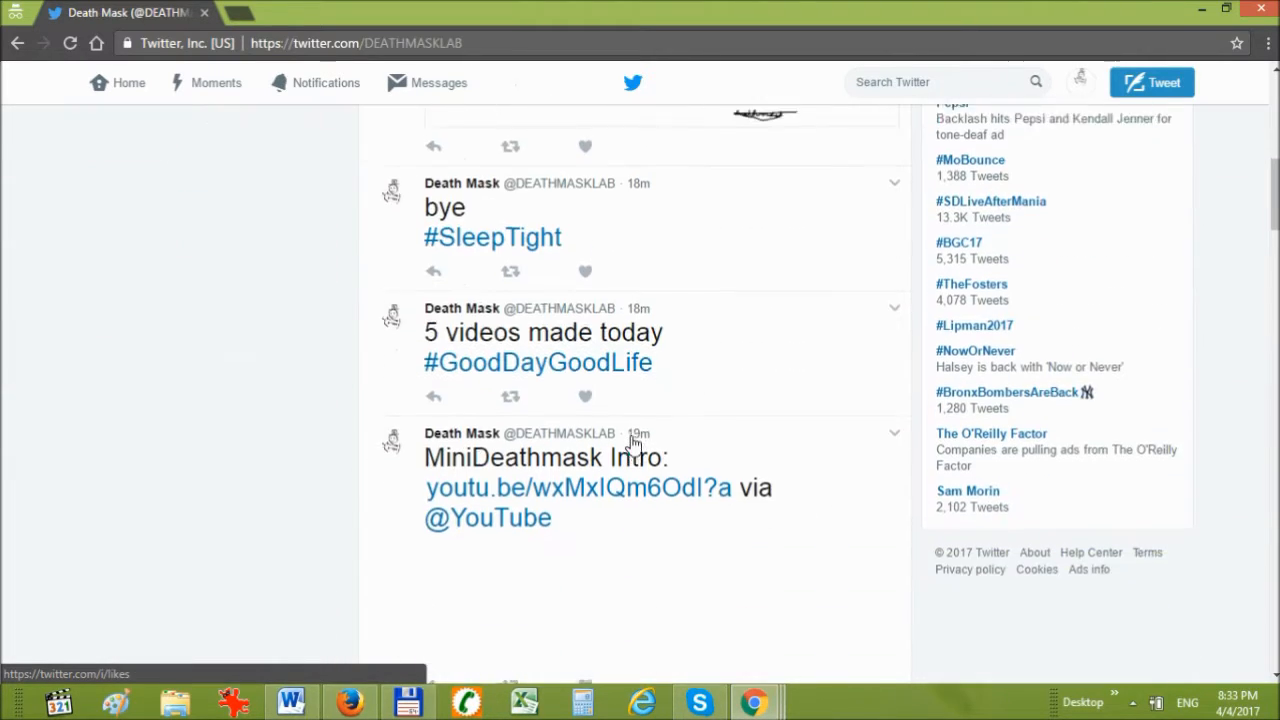
# - Open the #GoodDayGoodLife feed, scroll its results, and check the Latest and Top tabs
pyautogui.scroll(-3)
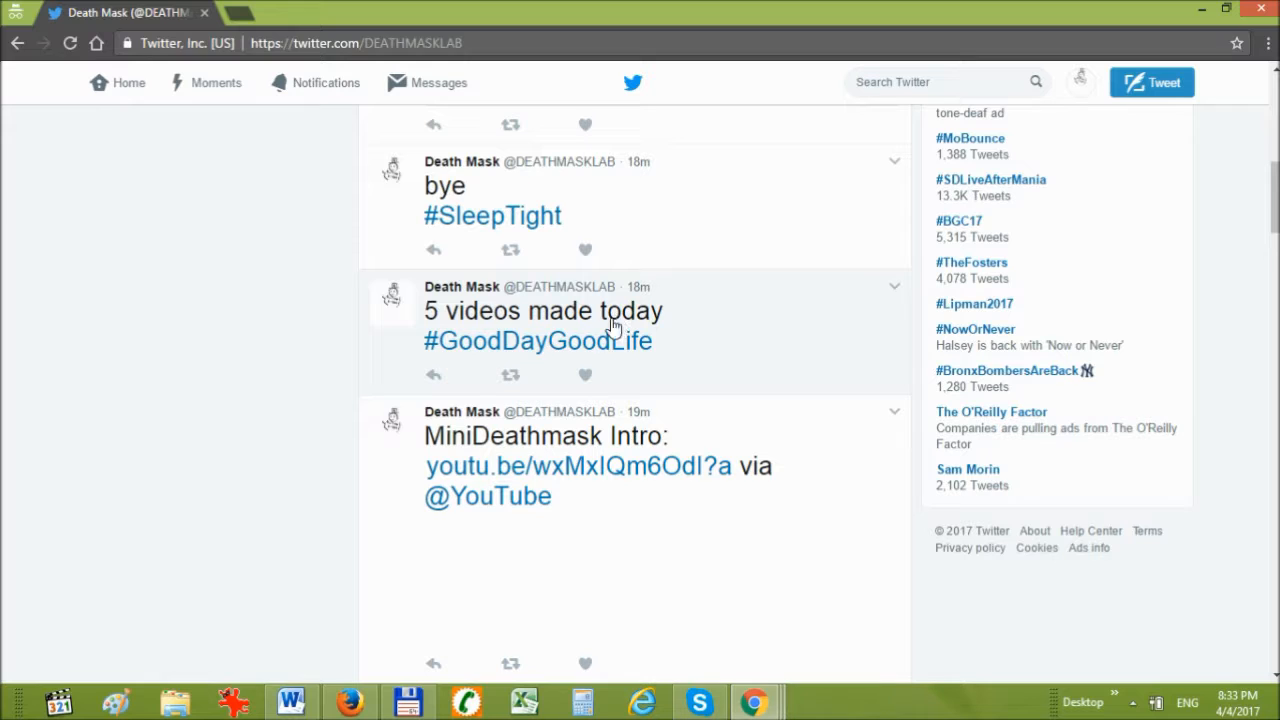
pyautogui.click(538, 340)
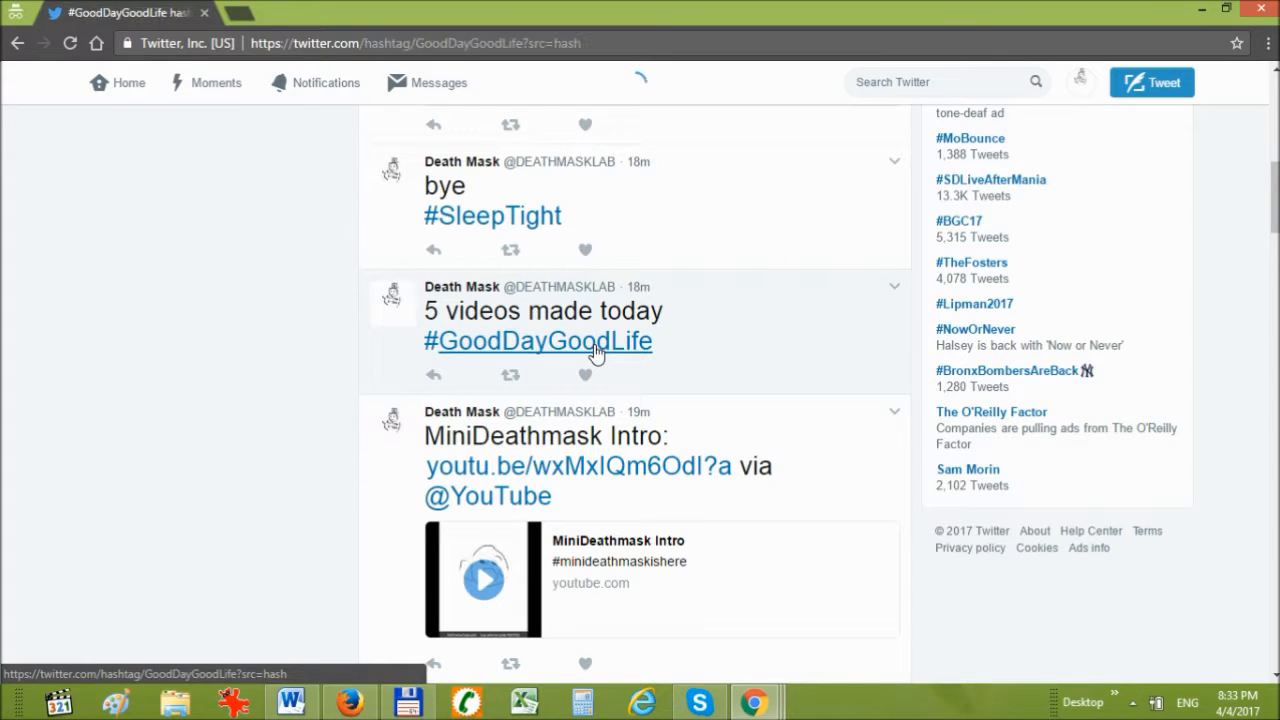
pyautogui.click(538, 341)
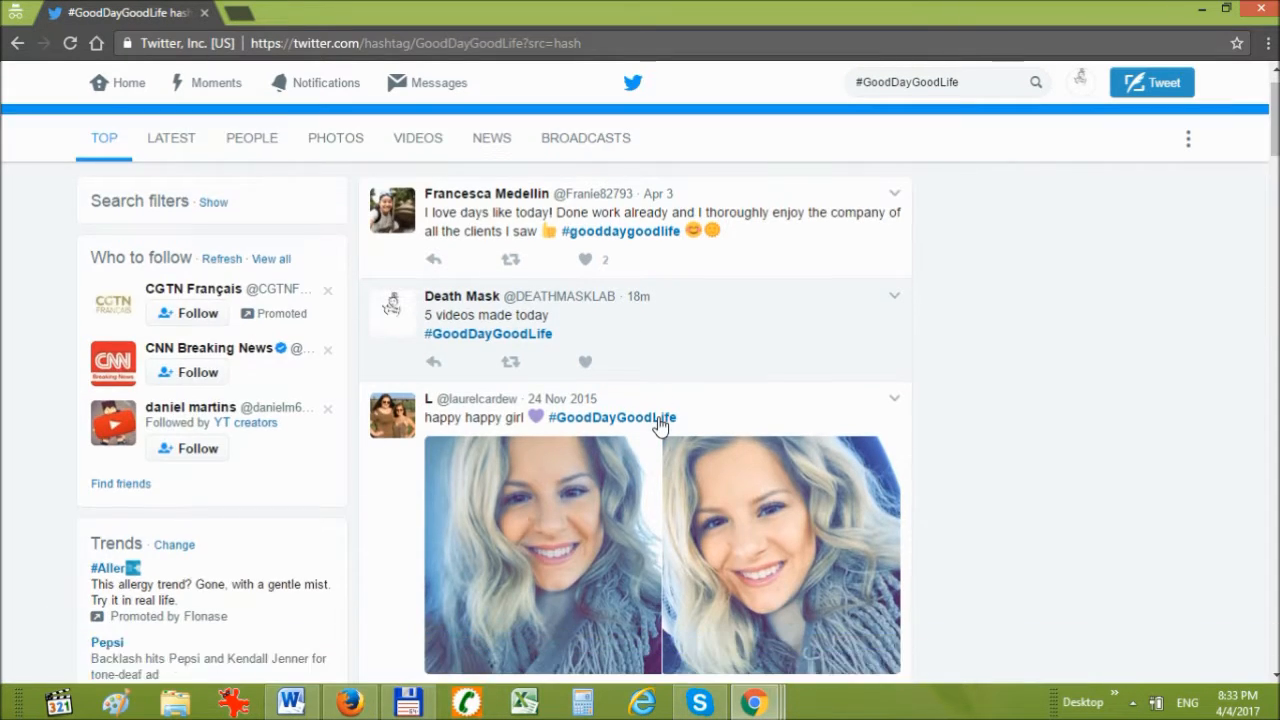
pyautogui.scroll(-3)
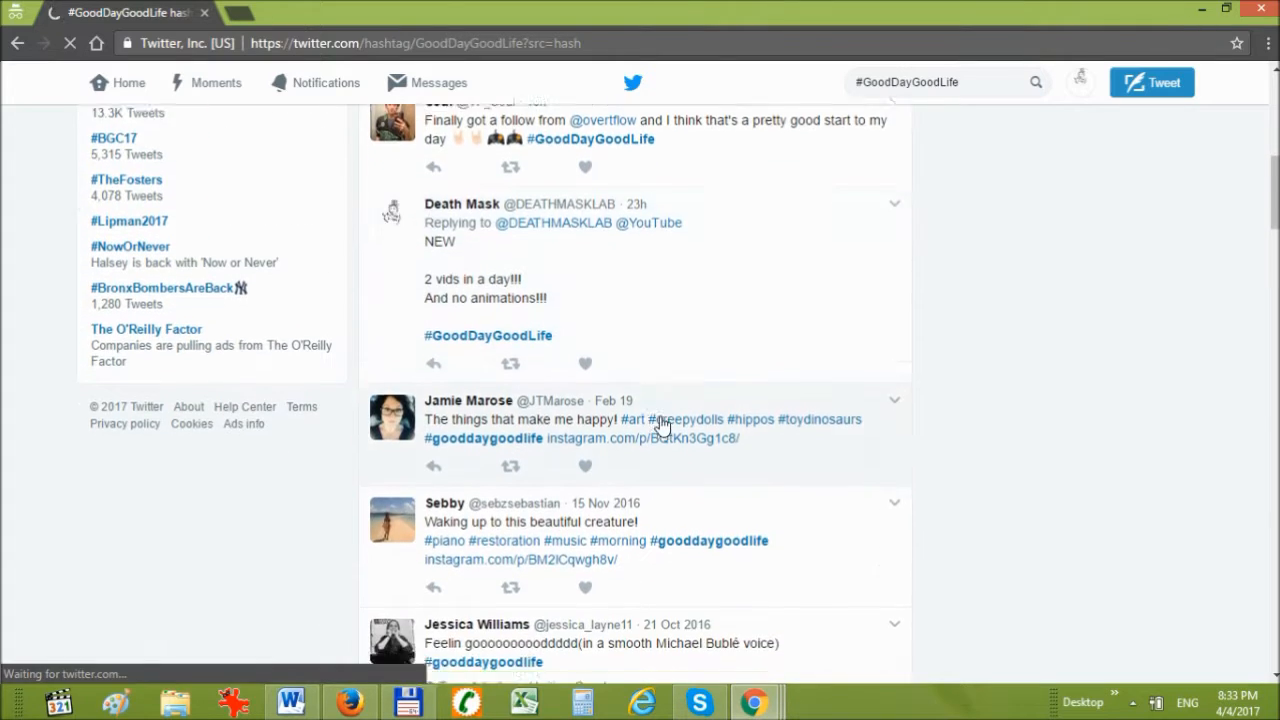
pyautogui.scroll(-3)
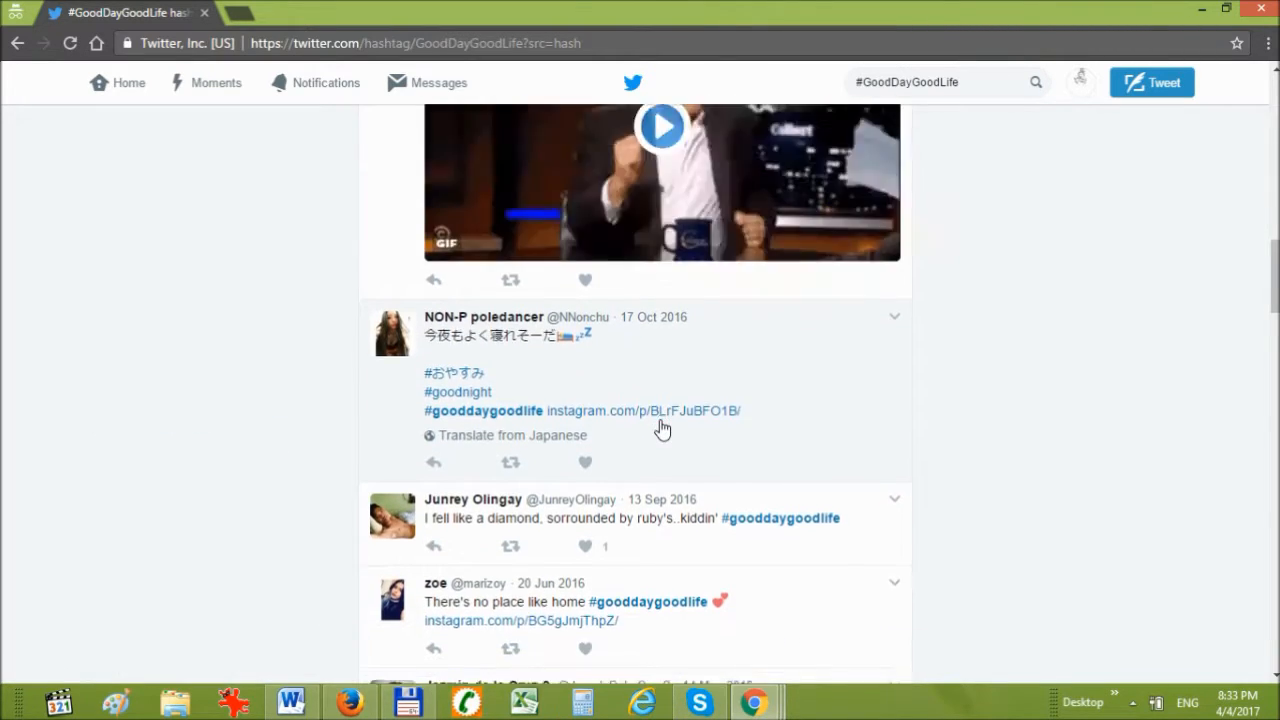
pyautogui.scroll(-3)
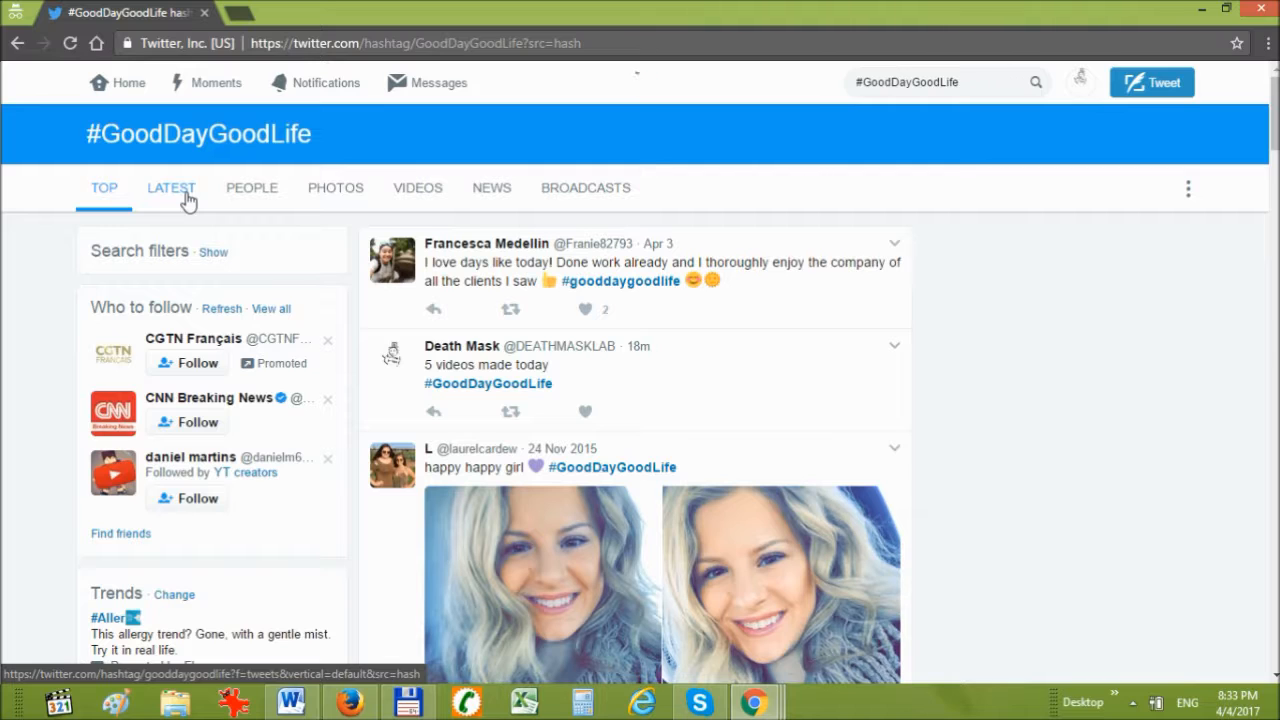
pyautogui.click(171, 187)
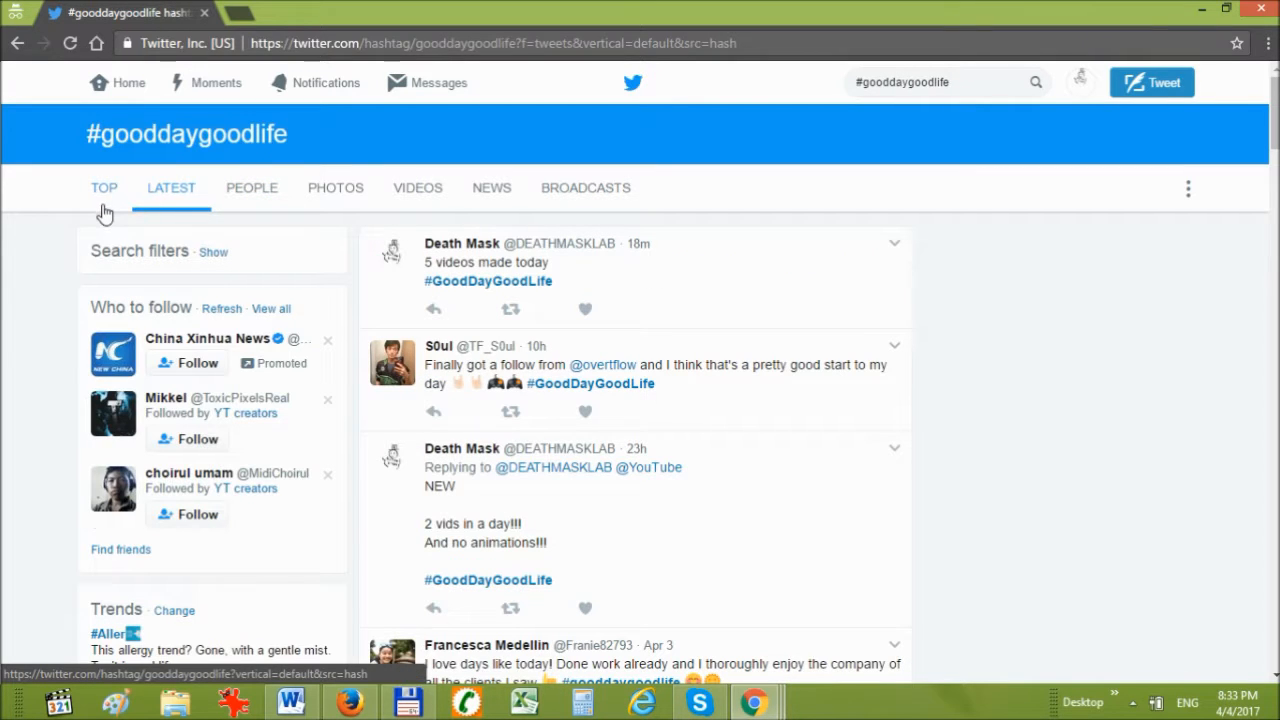
pyautogui.click(104, 187)
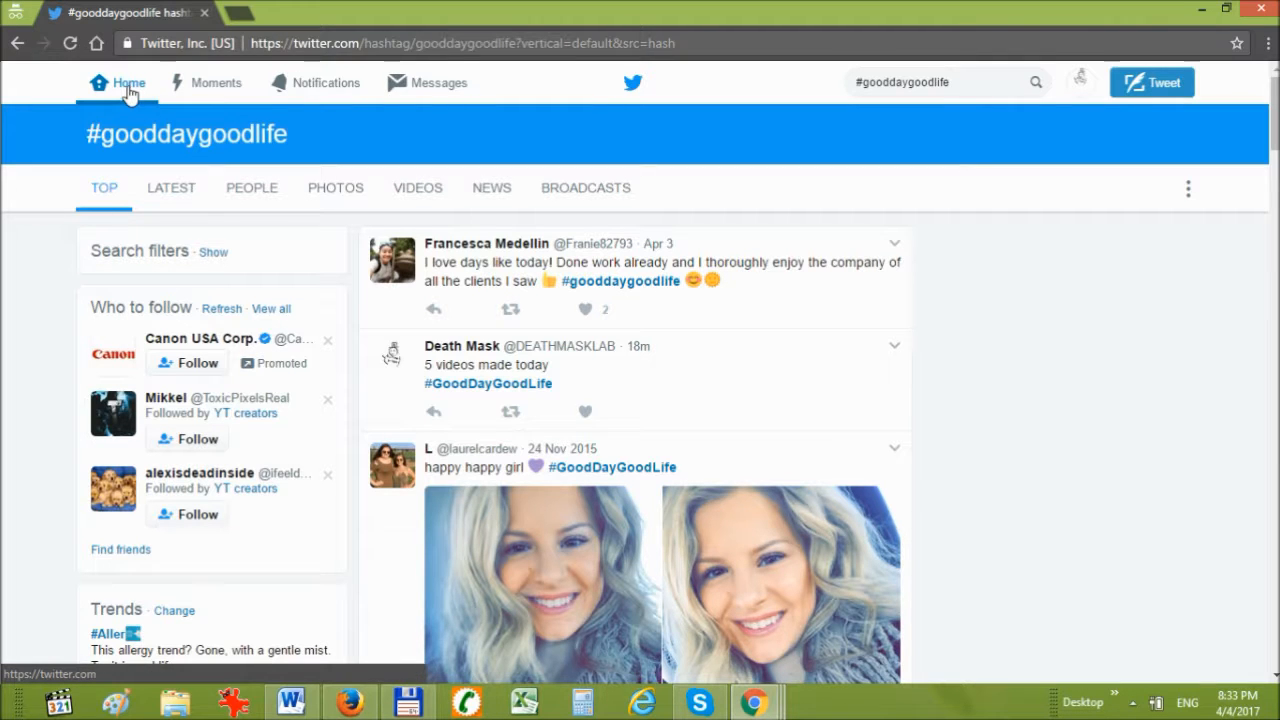
pyautogui.click(116, 83)
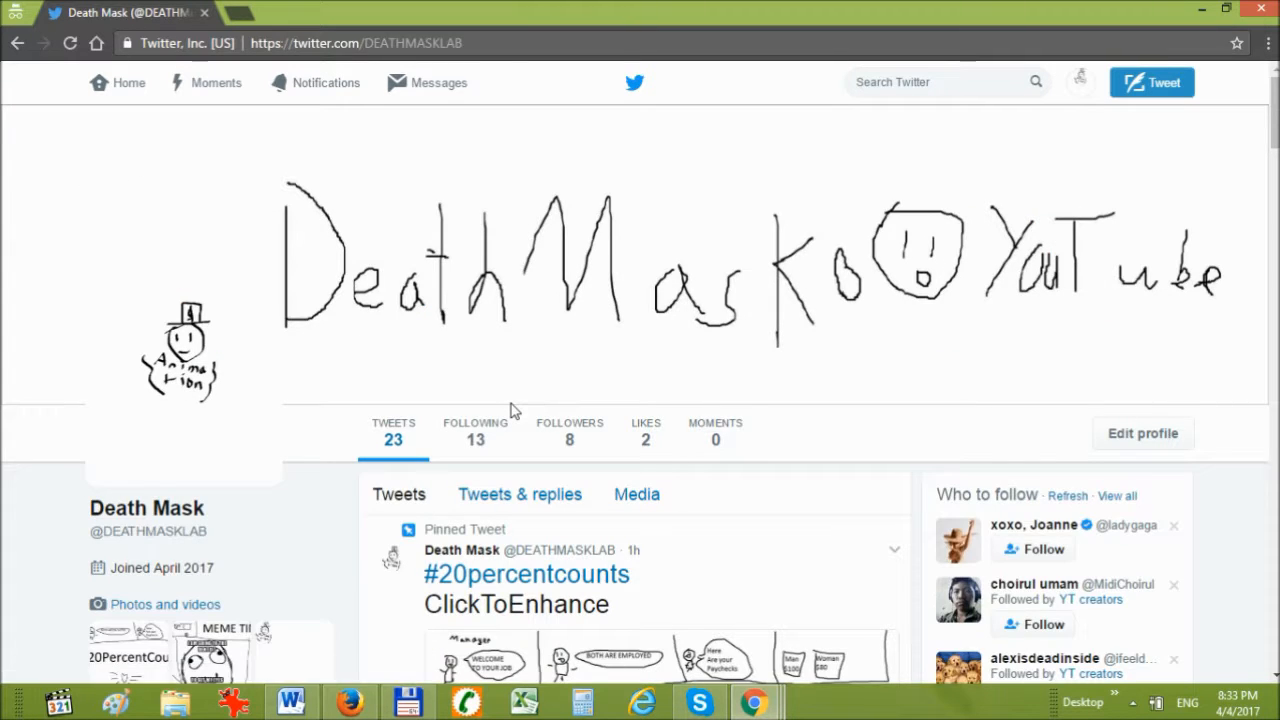
pyautogui.scroll(-3)
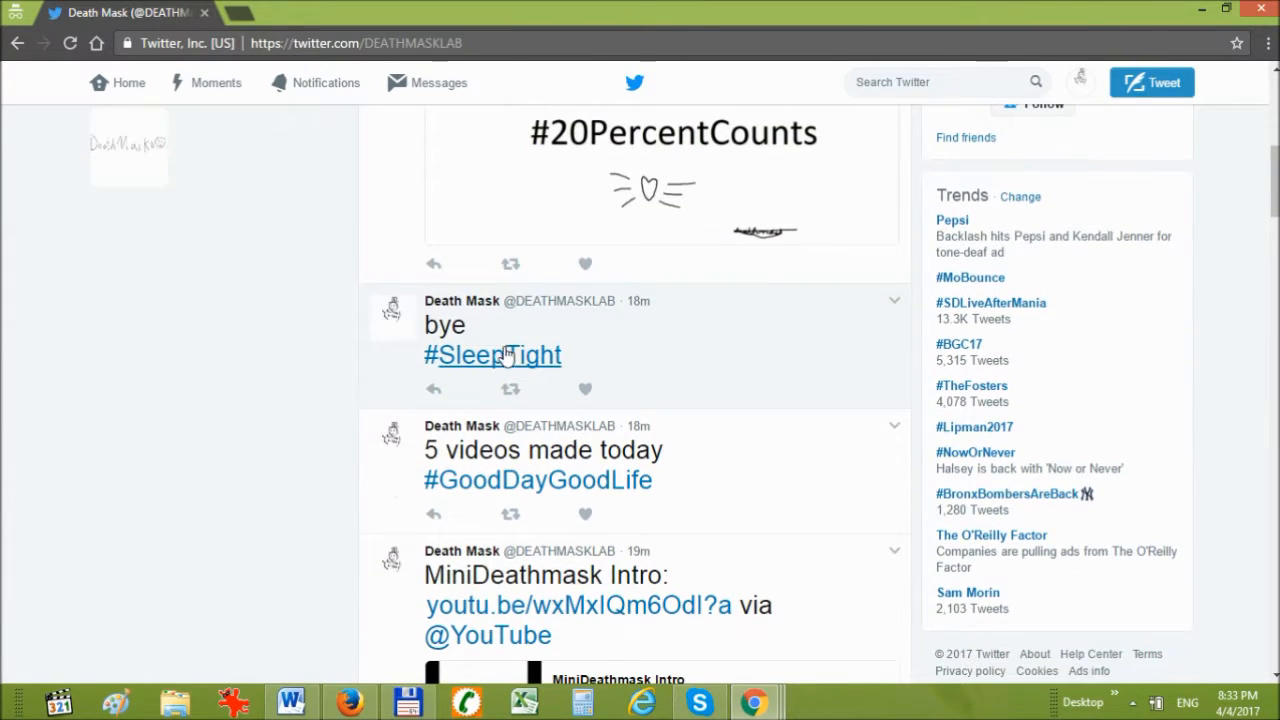
pyautogui.scroll(-3)
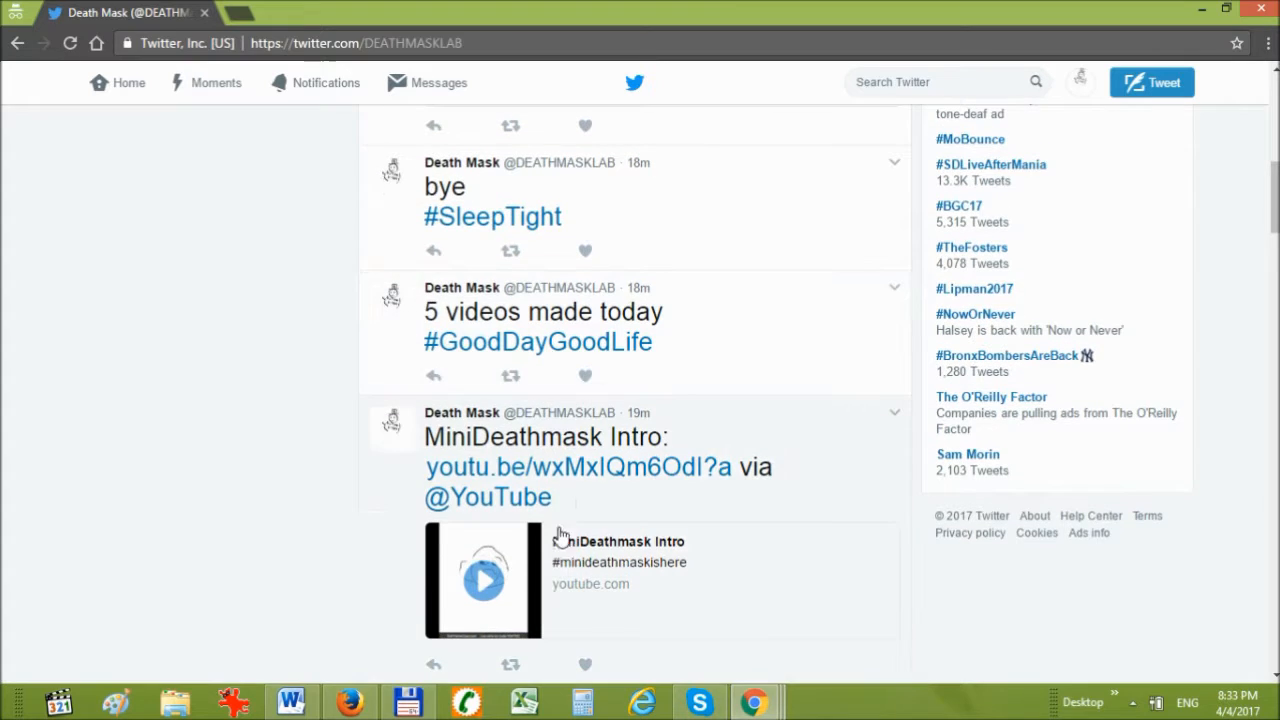
pyautogui.click(483, 581)
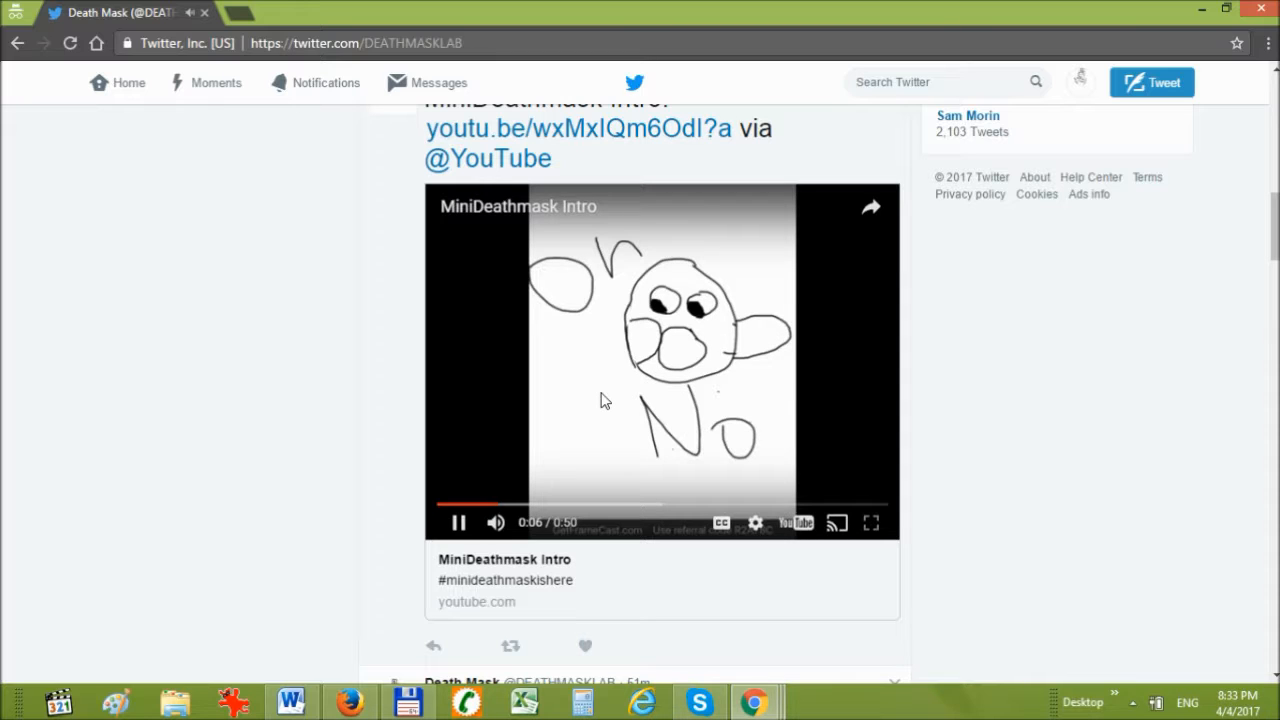
# - Pause and resume the intro video, pausing it again at 0:23, then scroll down
pyautogui.click(459, 522)
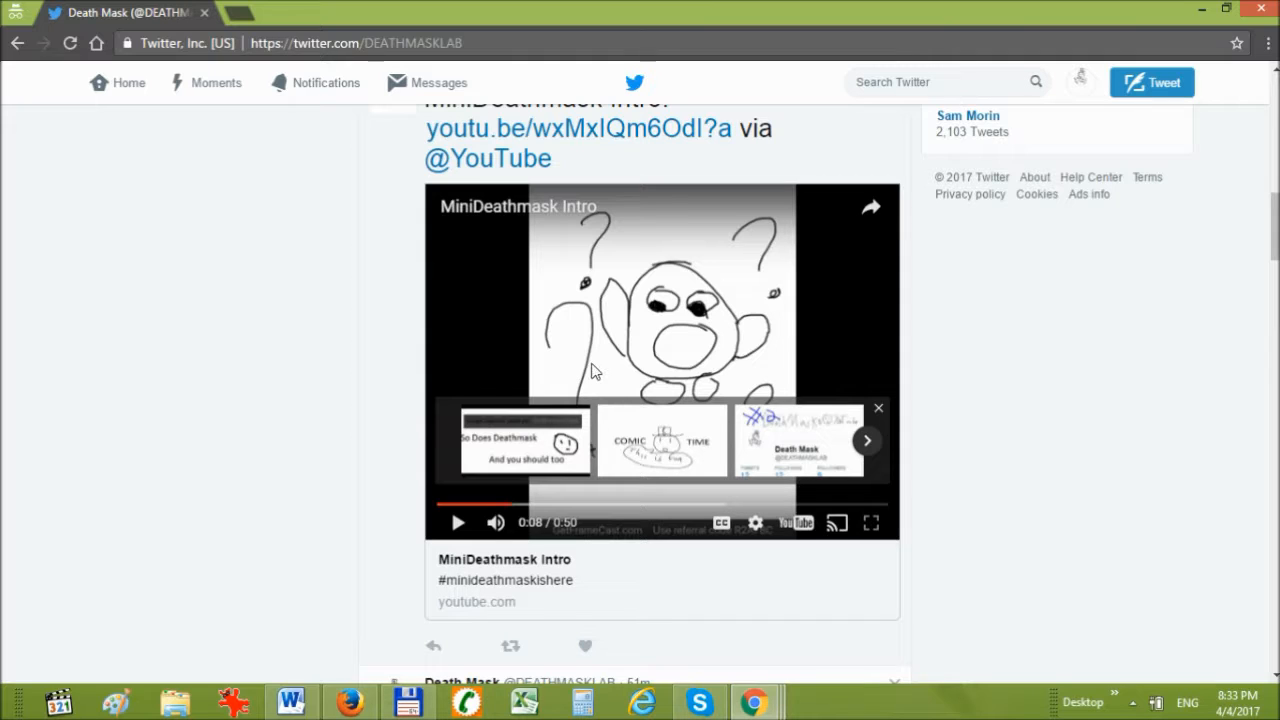
pyautogui.click(457, 522)
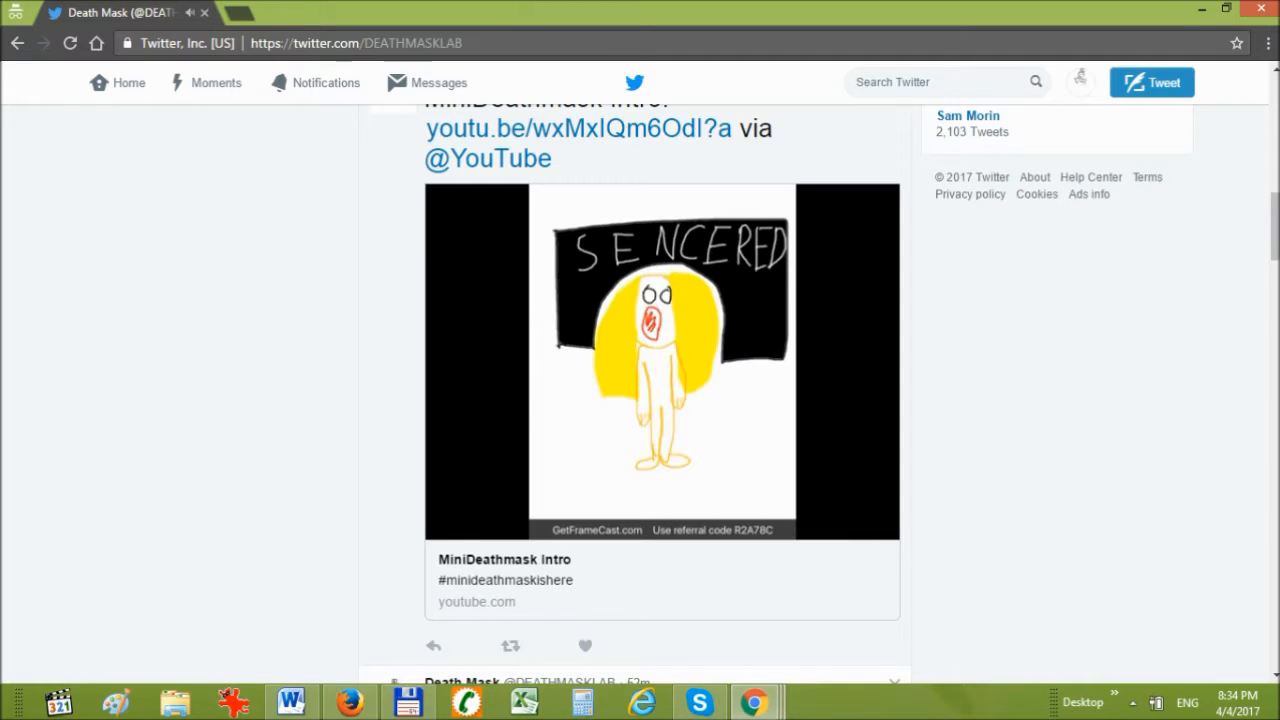
pyautogui.click(662, 360)
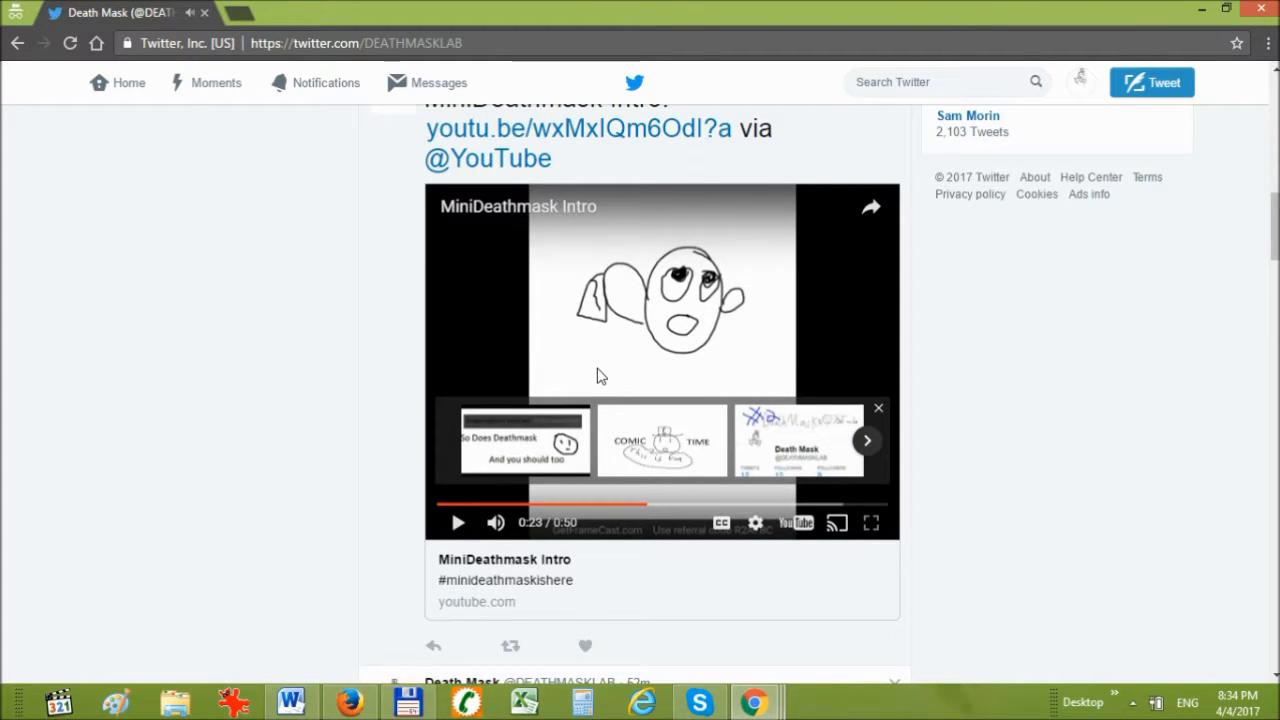
pyautogui.moveTo(603, 425)
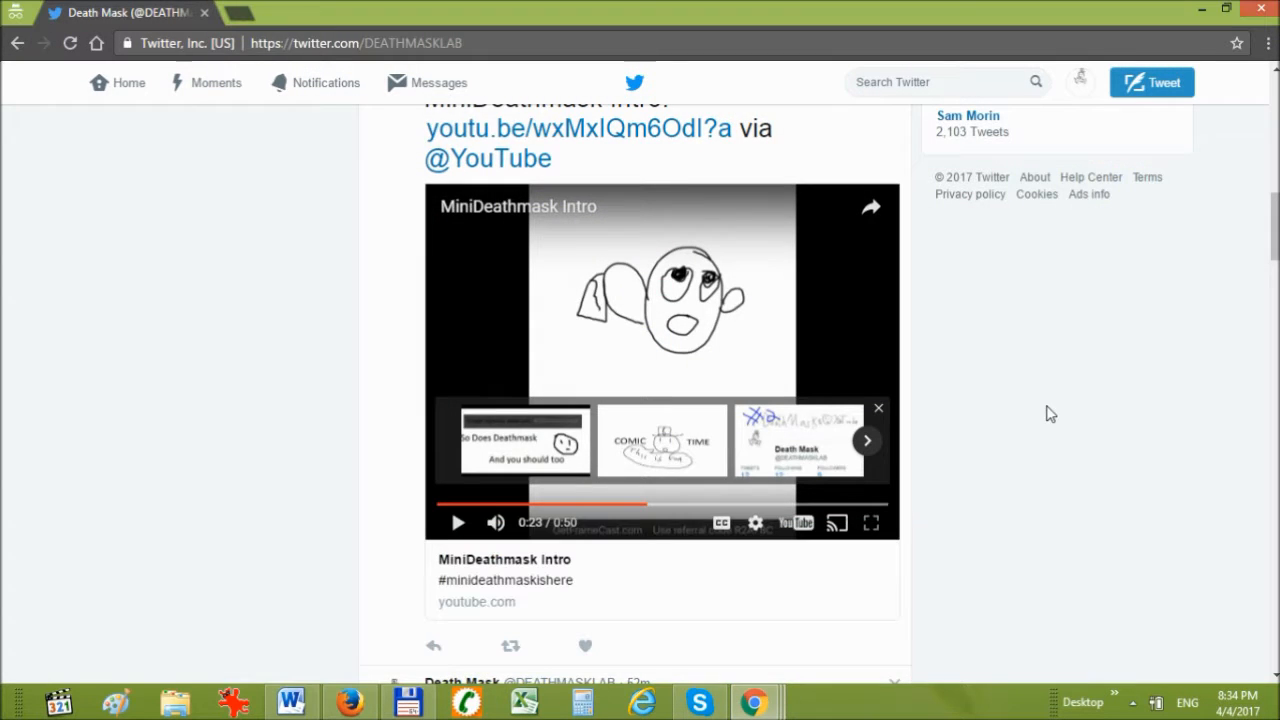
pyautogui.moveTo(810, 298)
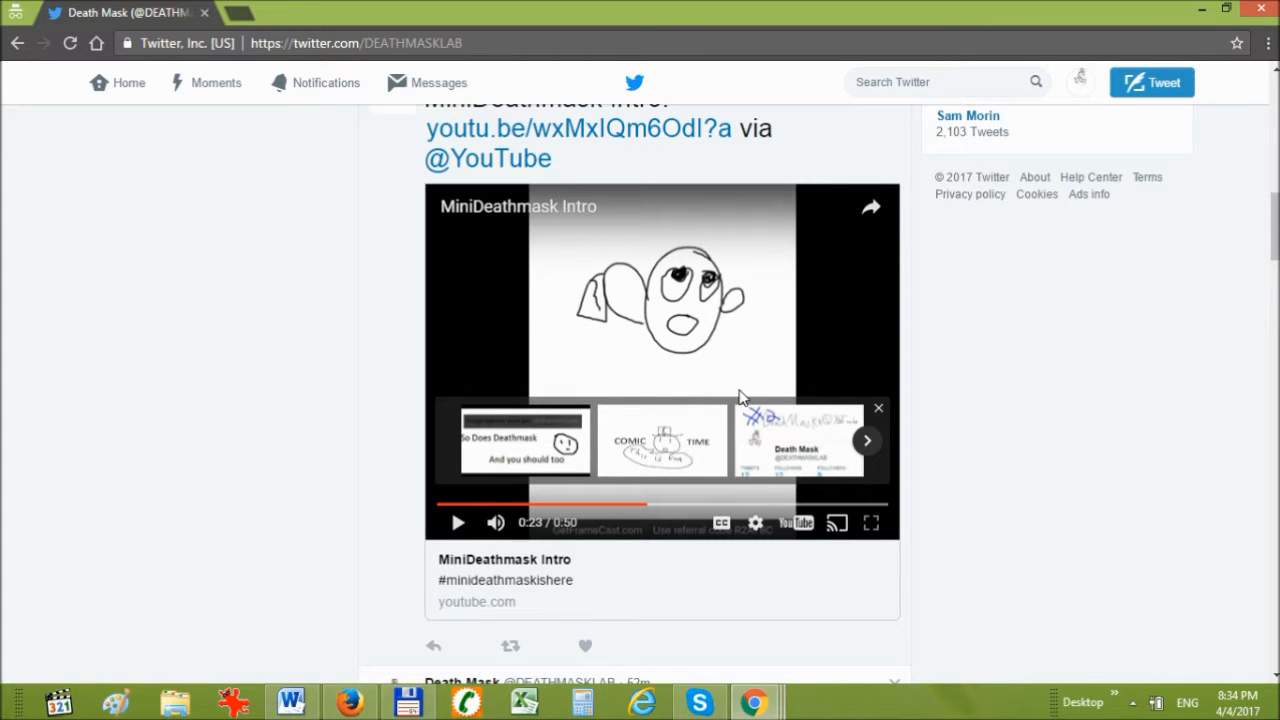
pyautogui.scroll(-3)
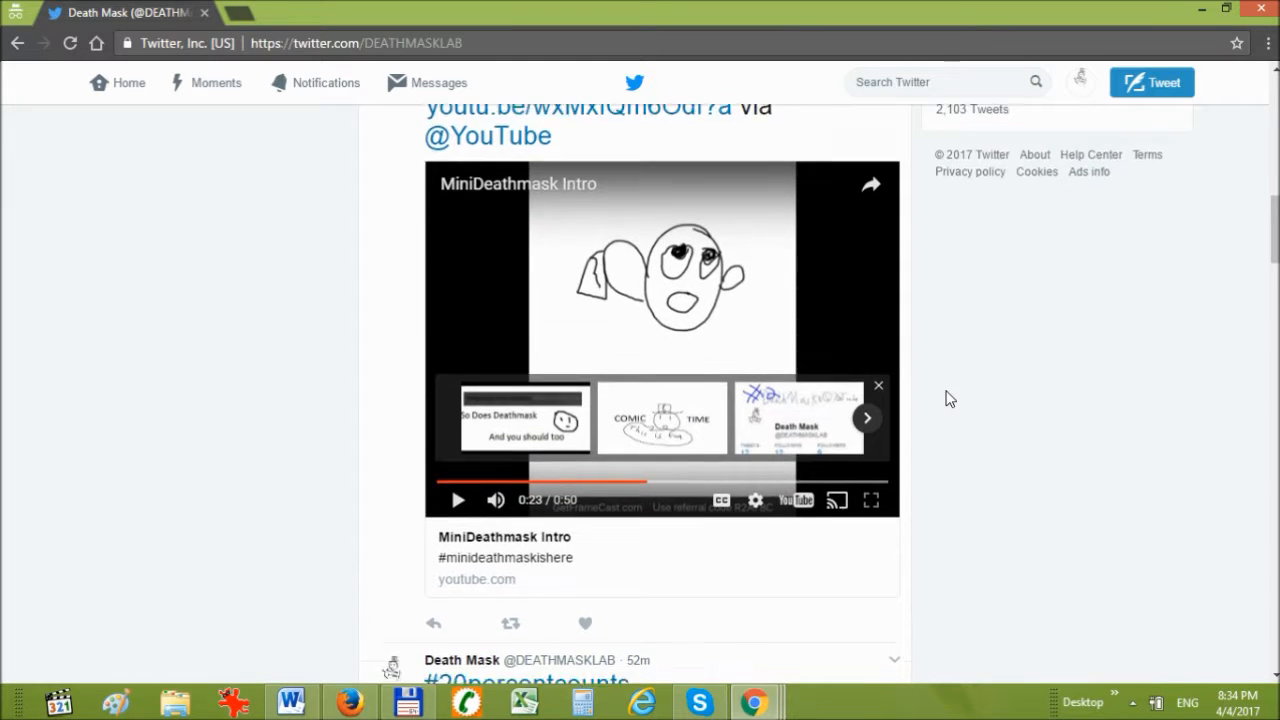
# - Scroll to the 'My Comic' retweet and view the MEME TIME comic full-size
pyautogui.scroll(-3)
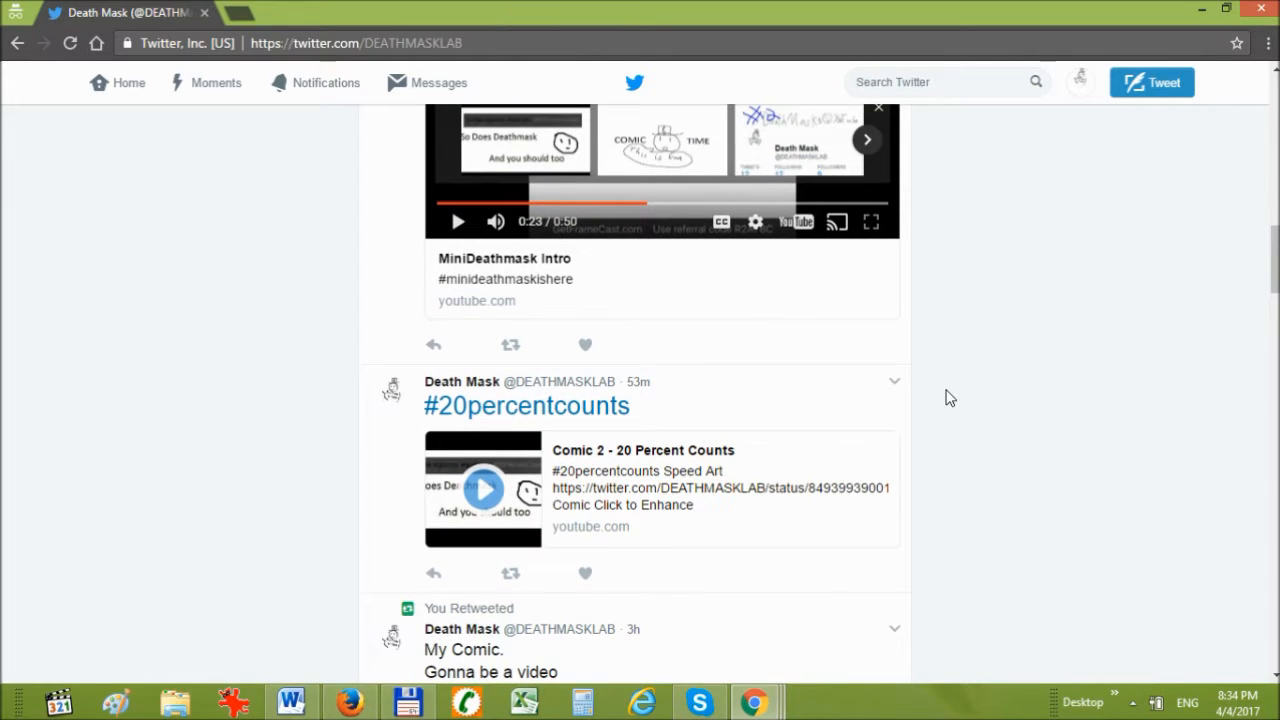
pyautogui.scroll(-3)
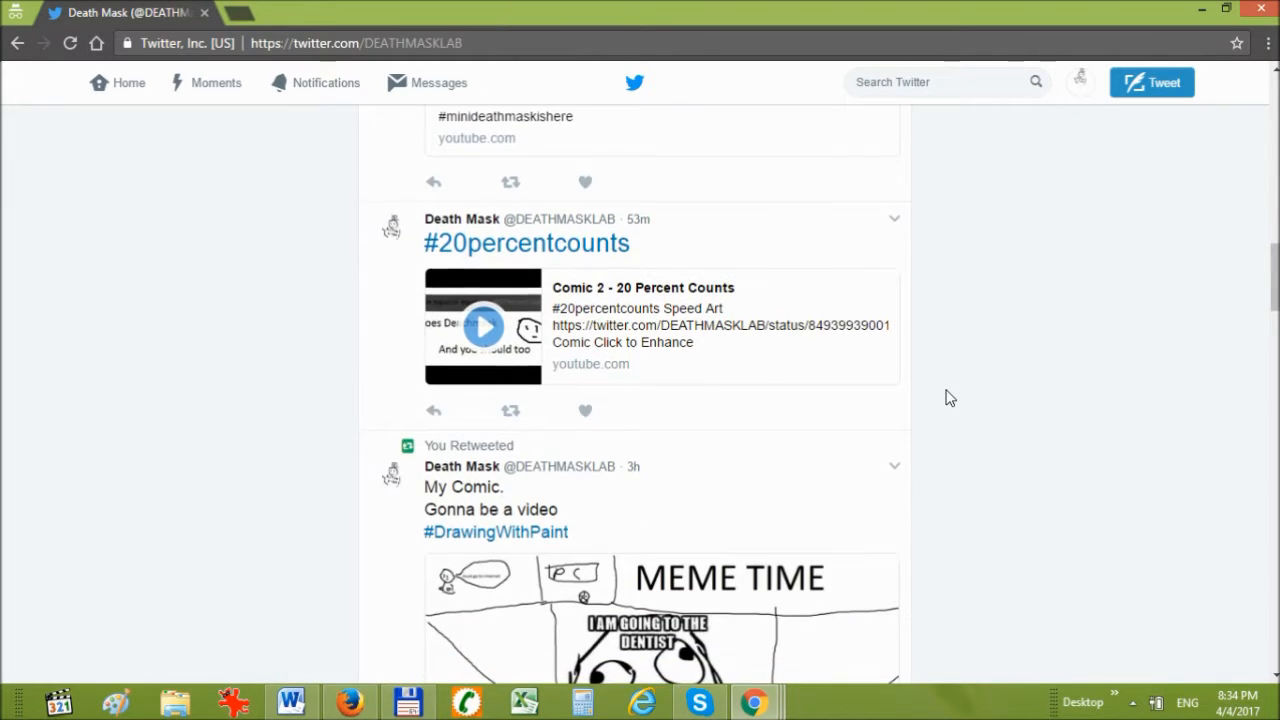
pyautogui.click(483, 327)
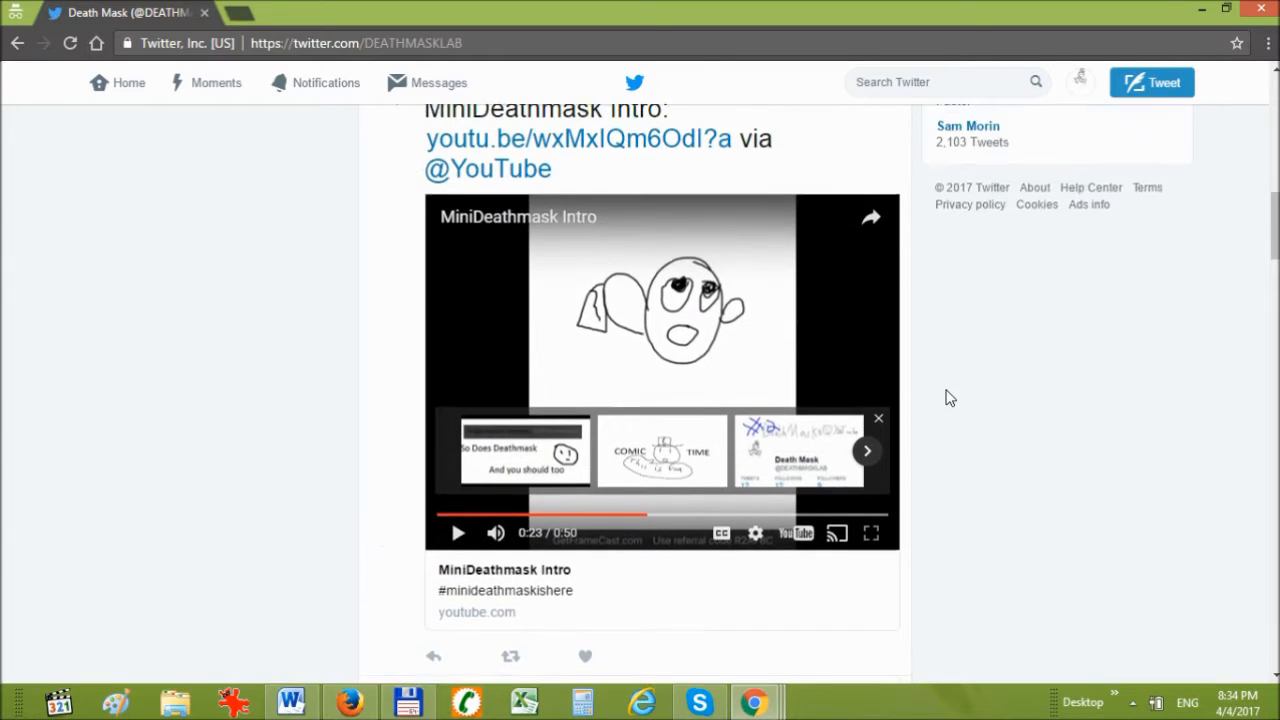
pyautogui.scroll(-3)
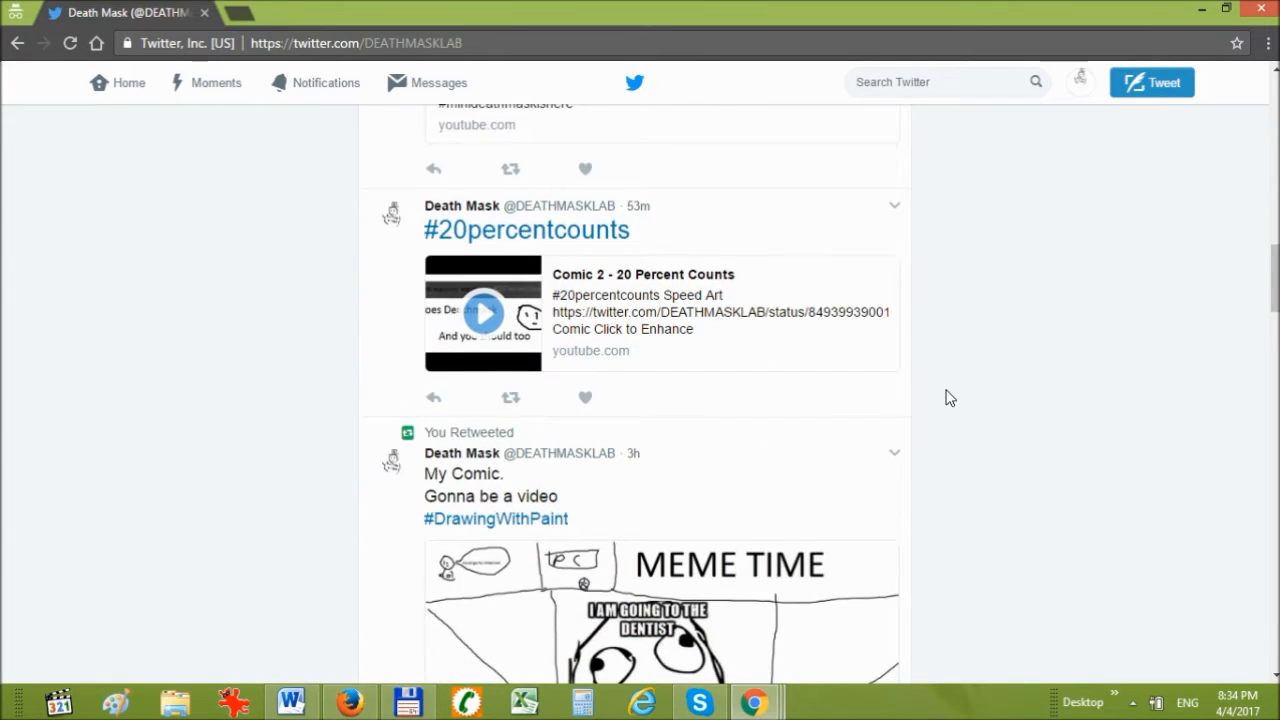
pyautogui.scroll(-3)
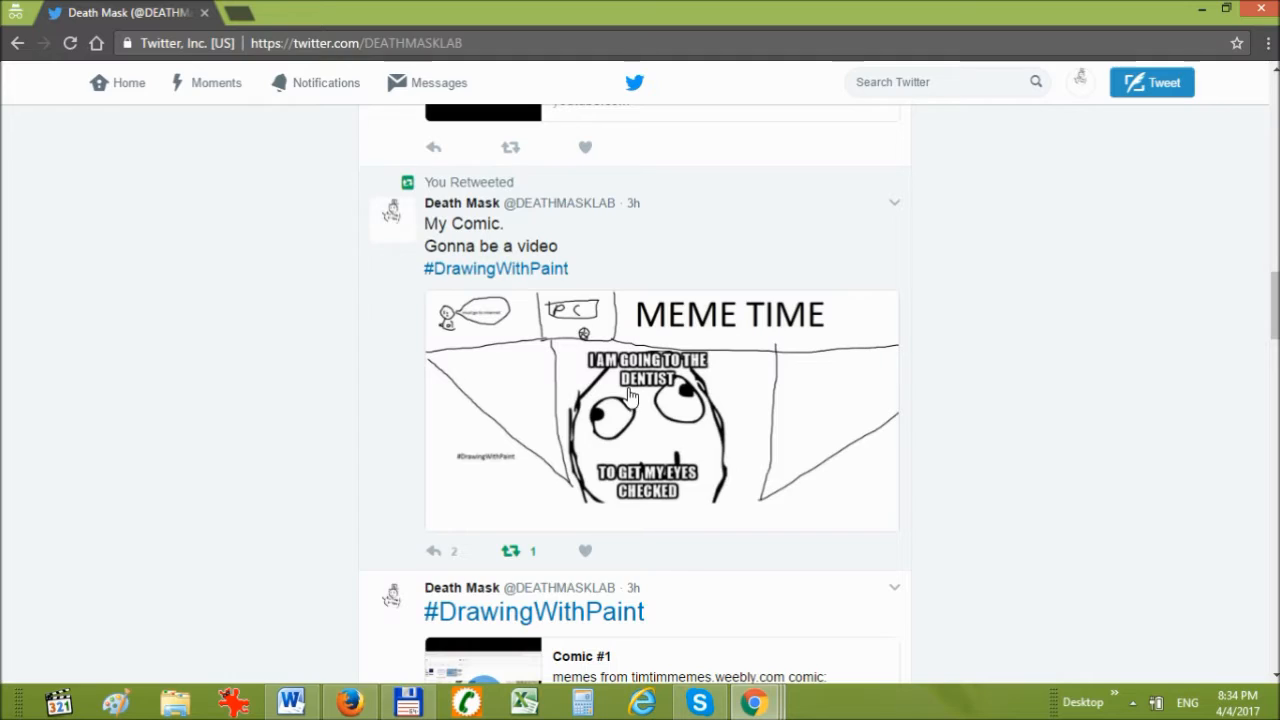
pyautogui.click(660, 410)
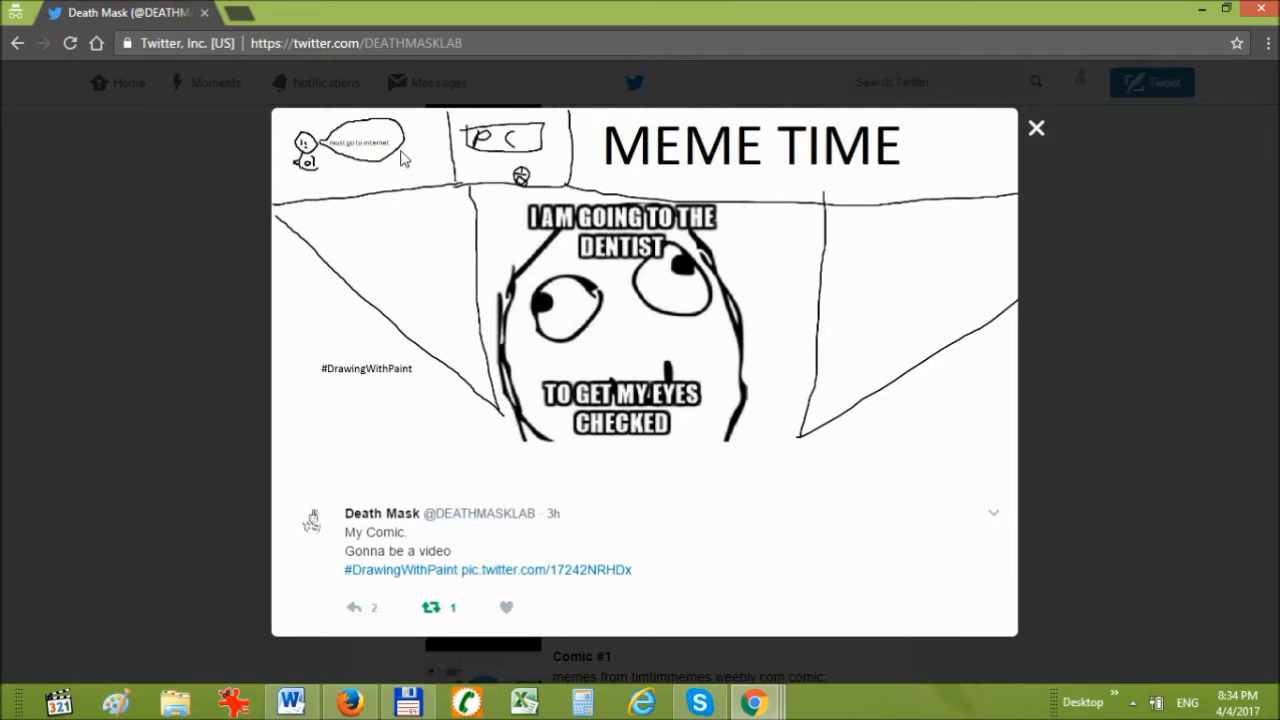
pyautogui.moveTo(533, 322)
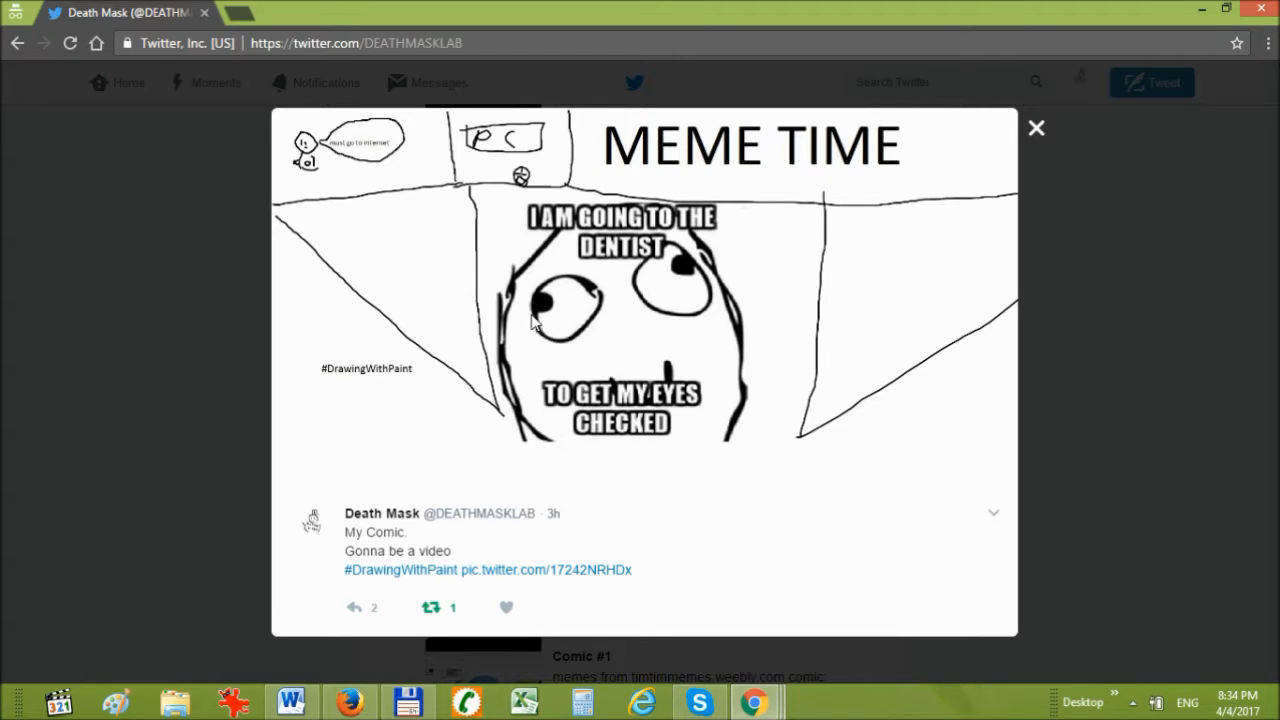
pyautogui.moveTo(967, 214)
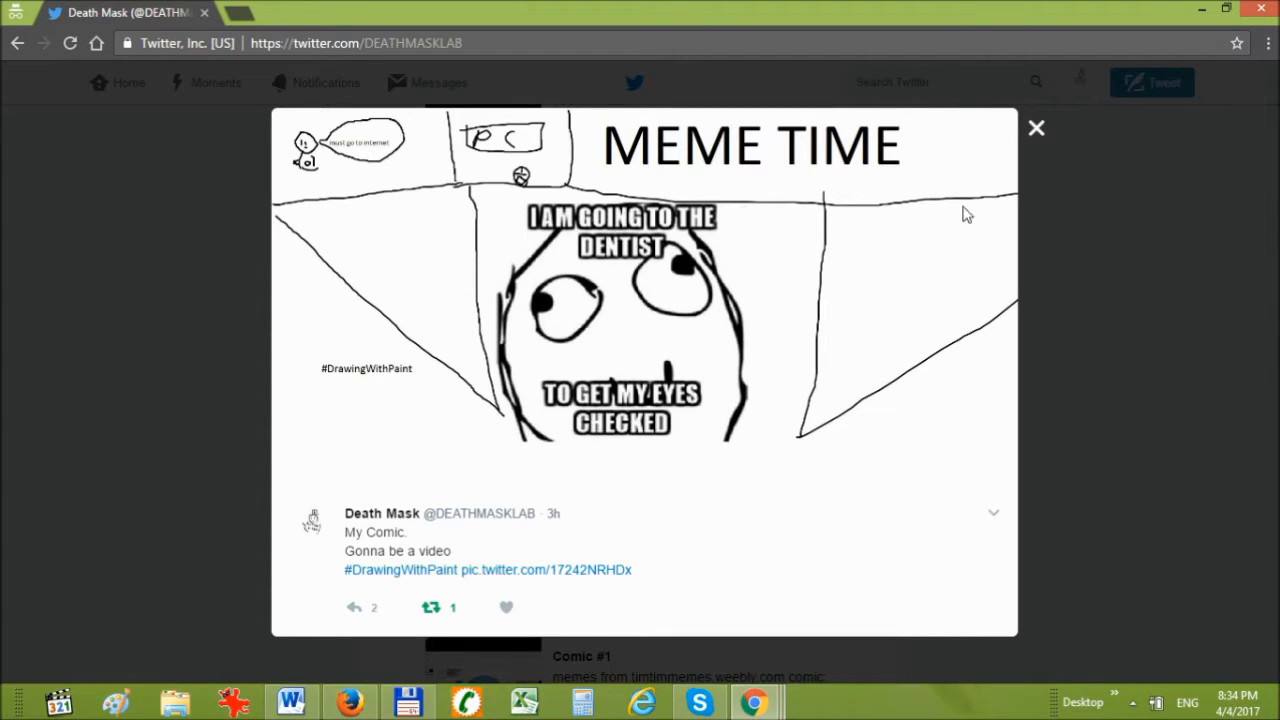
pyautogui.click(1036, 128)
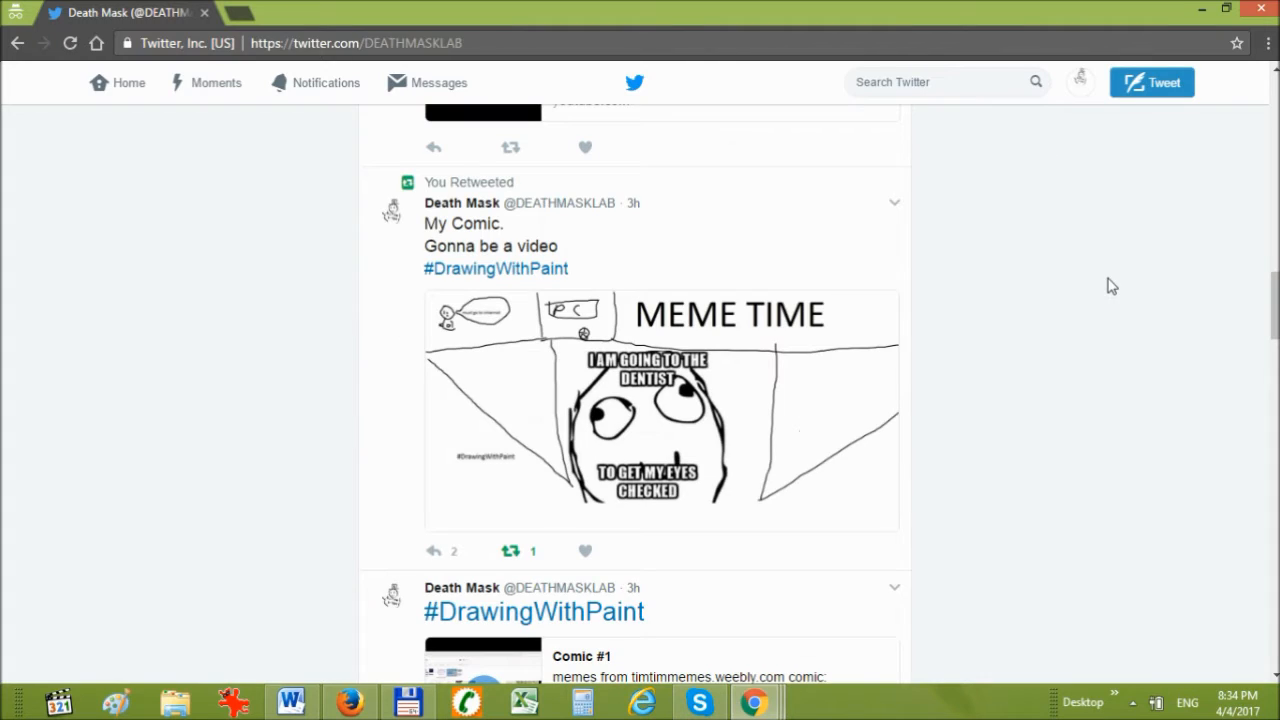